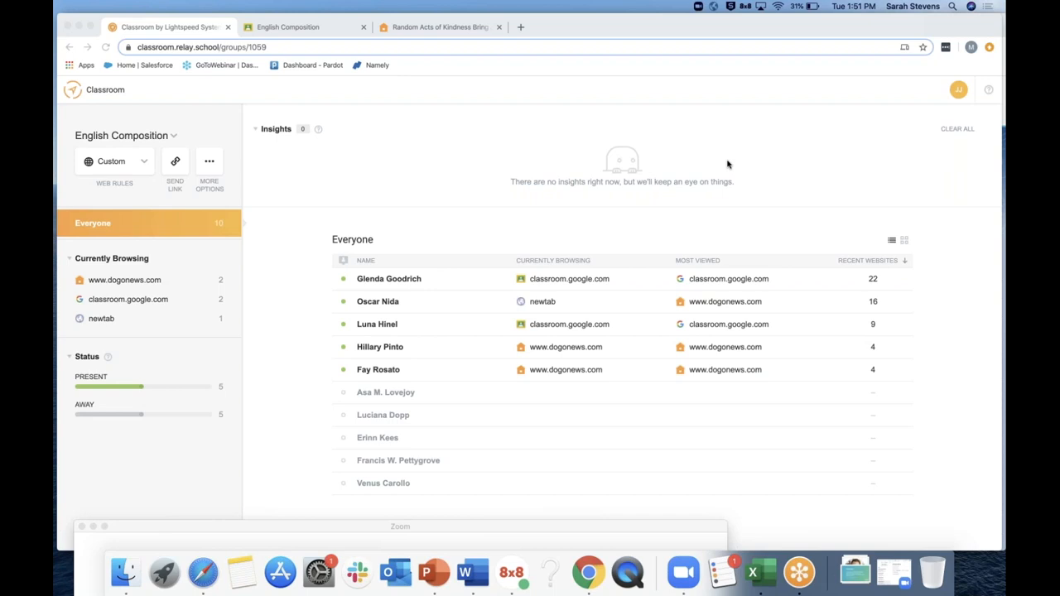
mouse_move(338, 218)
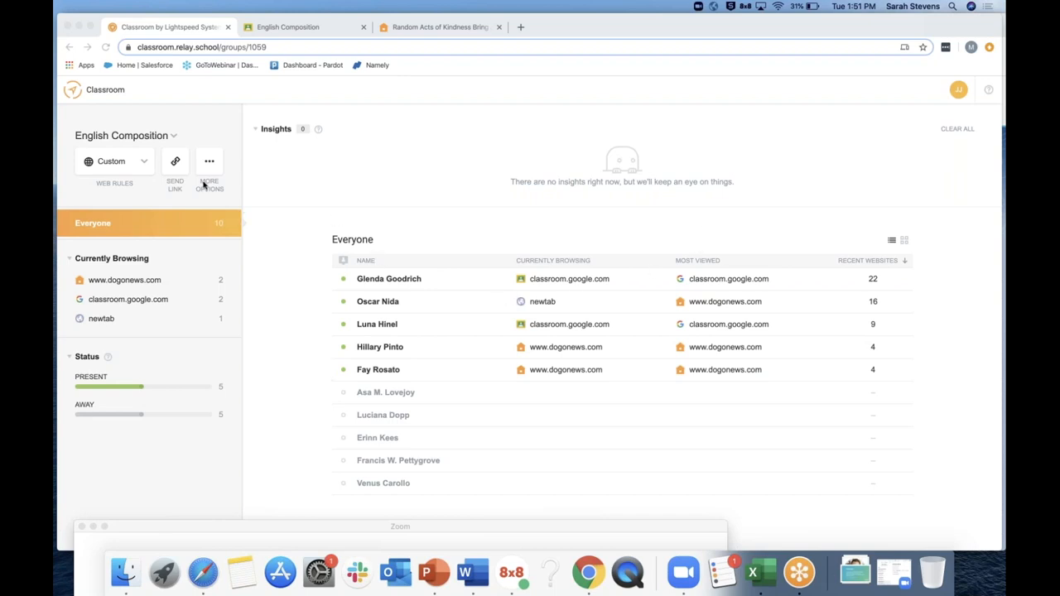
mouse_move(283, 218)
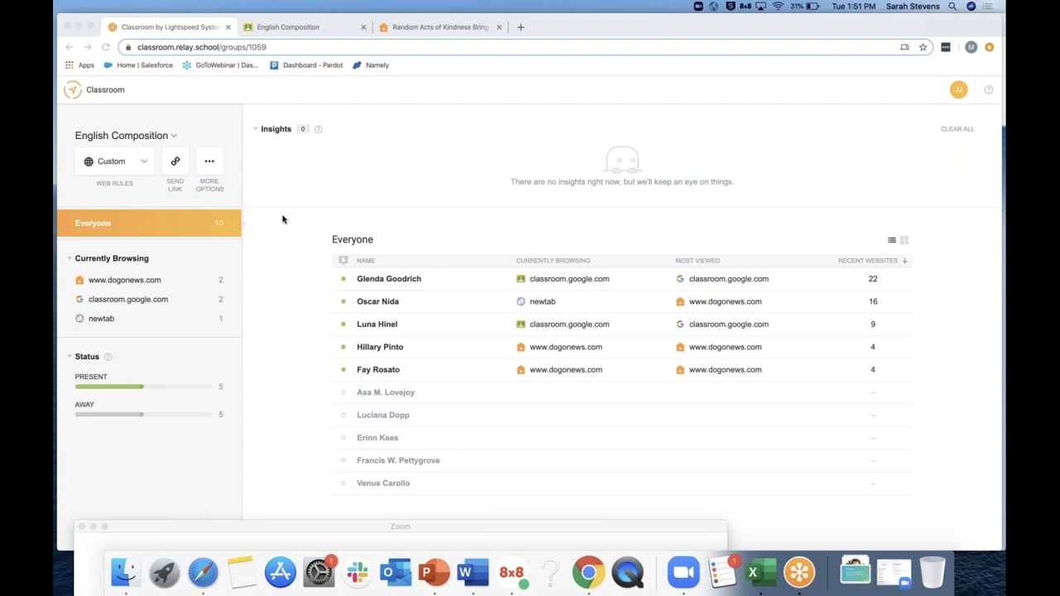
mouse_move(361, 191)
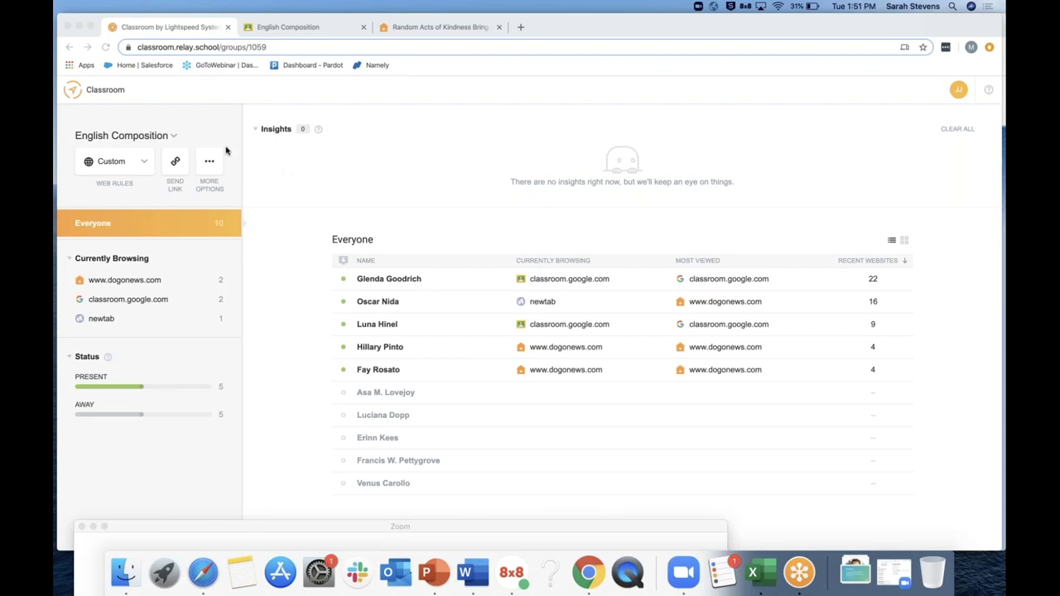
mouse_move(167, 189)
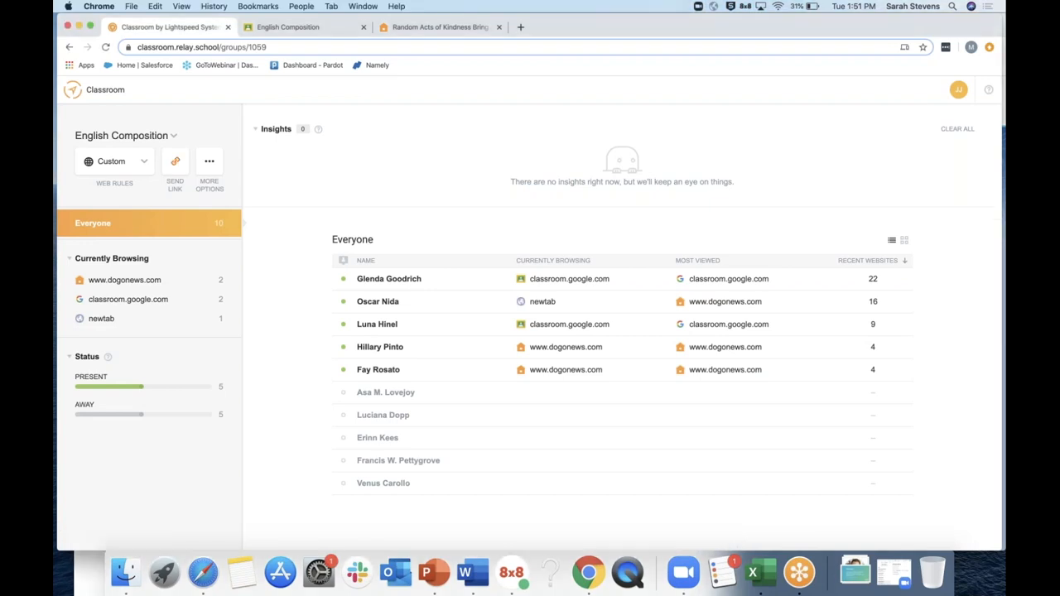
click(176, 166)
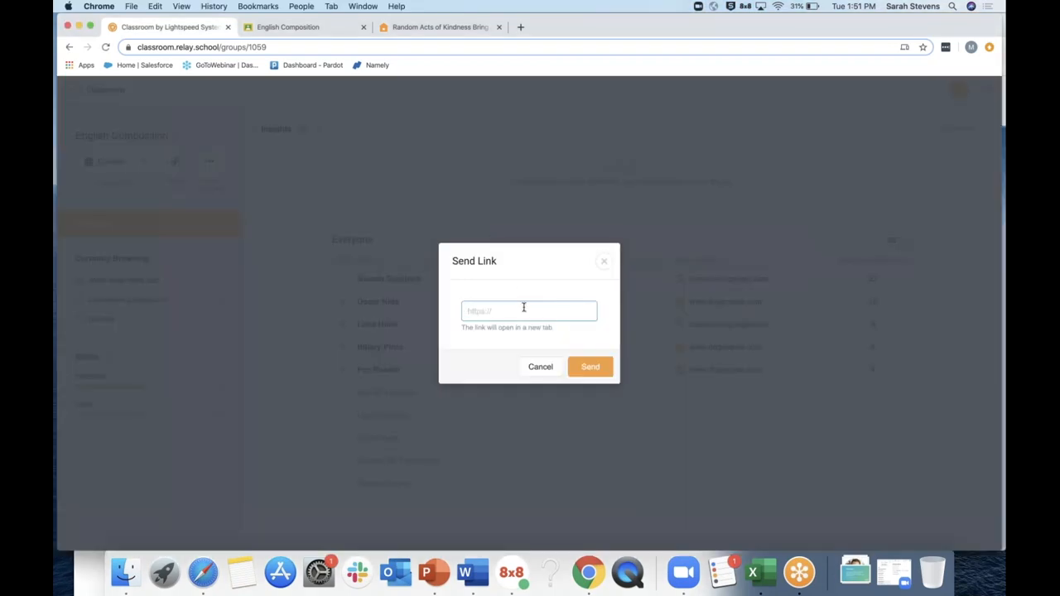
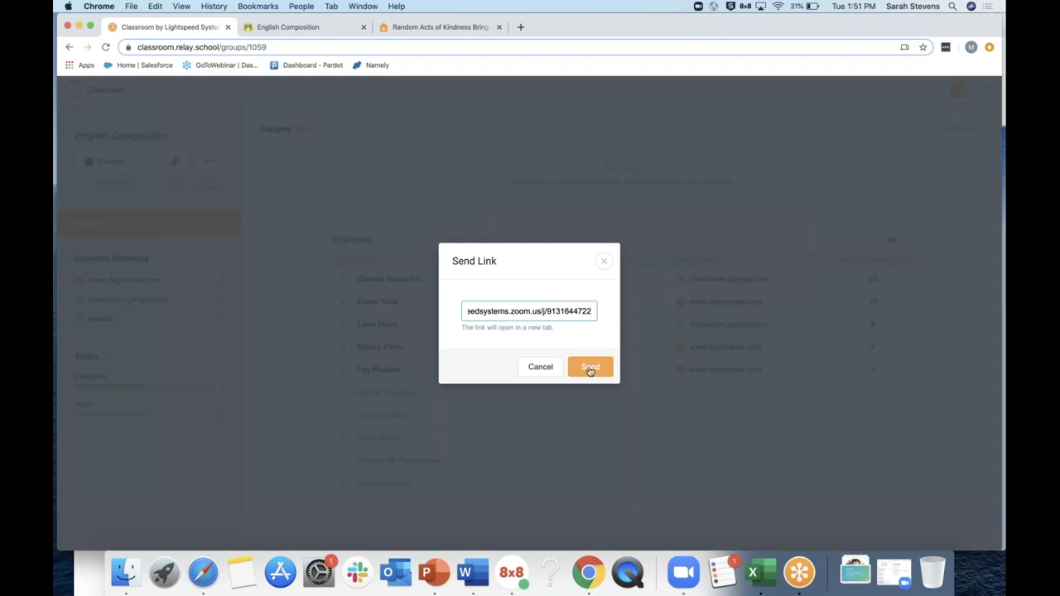
click(590, 368)
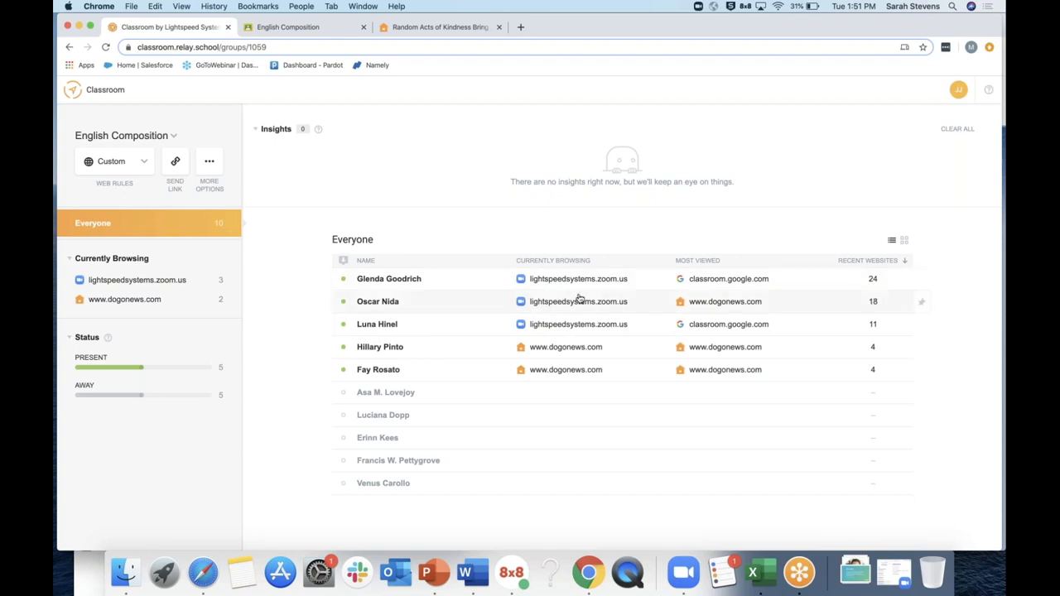
mouse_move(396, 411)
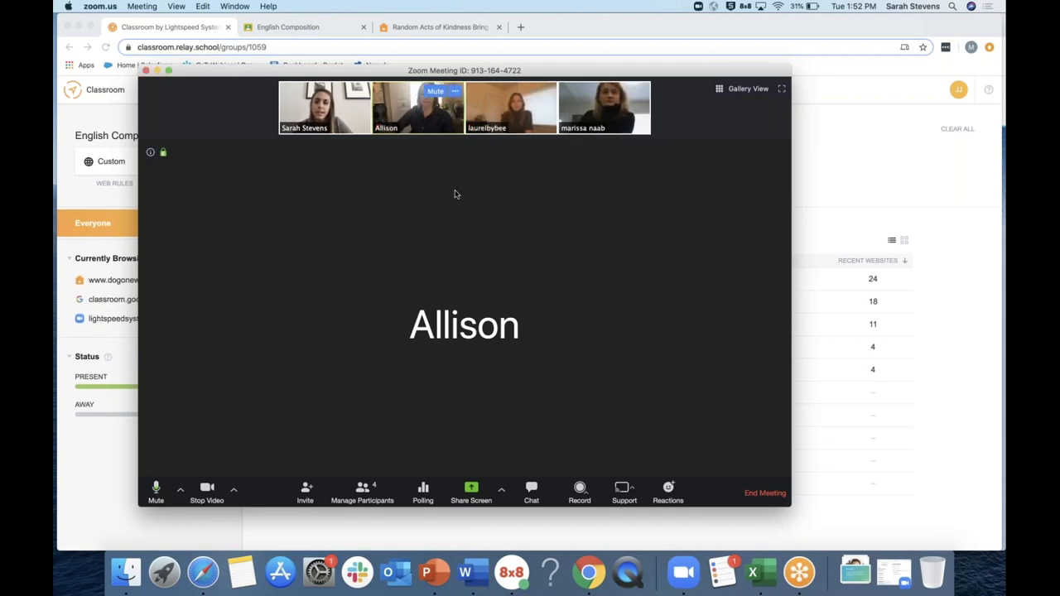
mouse_move(461, 238)
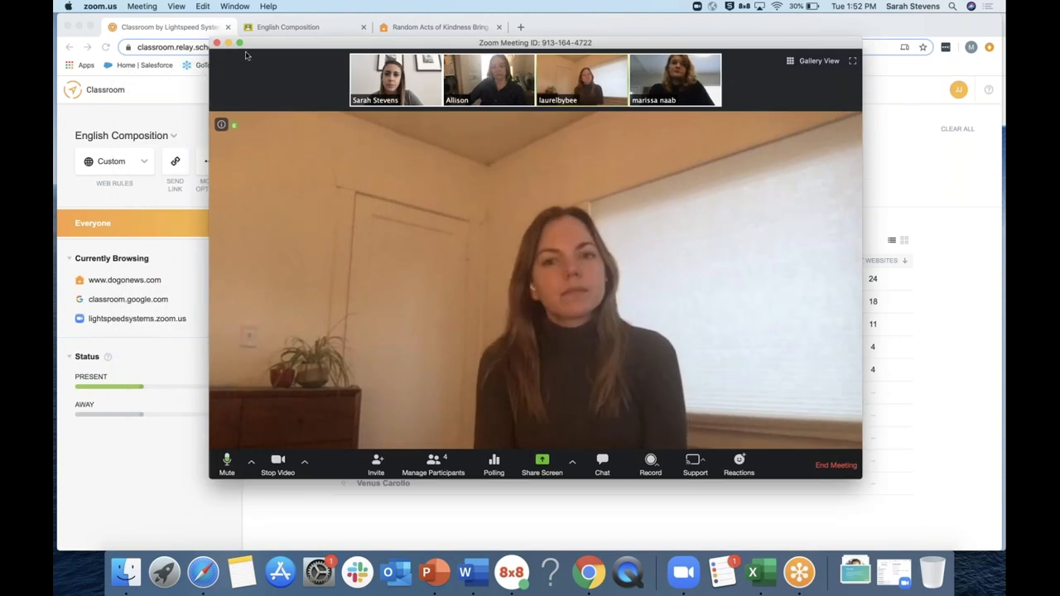
Minimize the live Zoom meeting to a small floating video thumbnail.
click(238, 43)
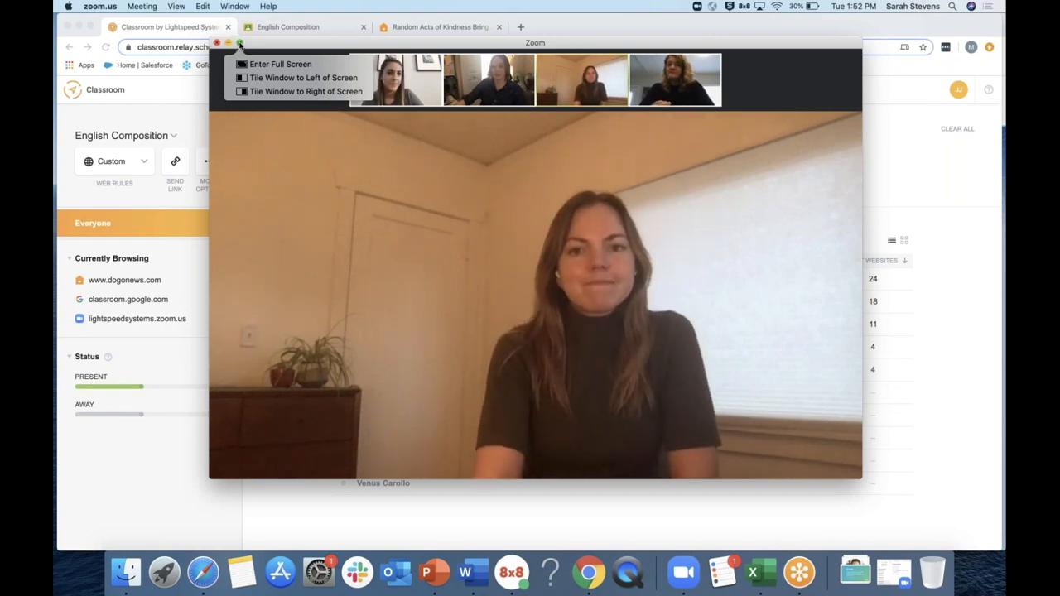
click(278, 63)
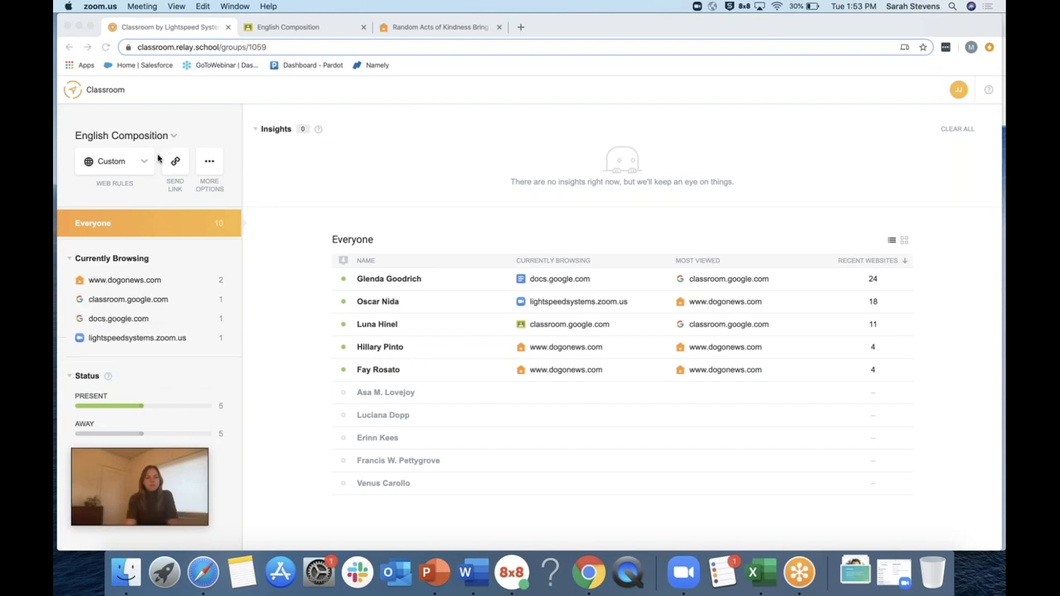
Copy the DOGOnews Random Acts of Kindness article URL and return to the dashboard.
click(440, 27)
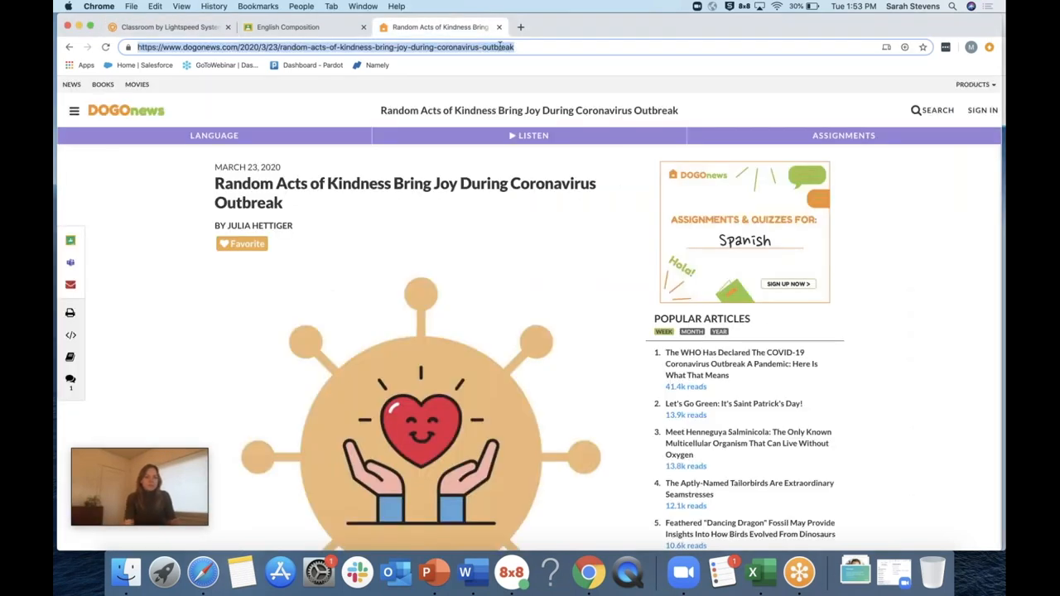
click(166, 27)
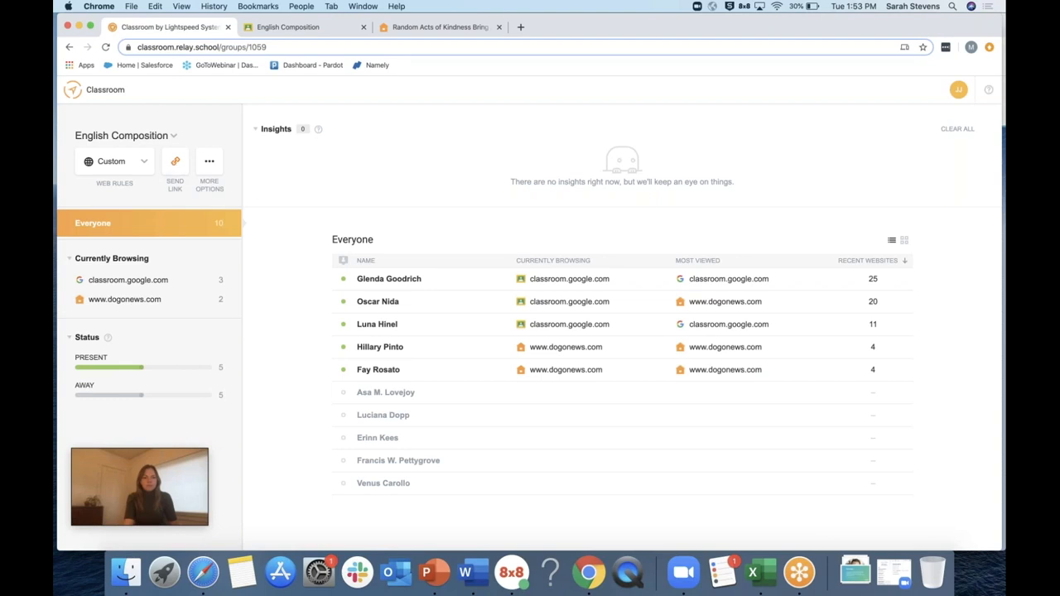
Send the copied DOGOnews kindness article link to every student.
click(176, 166)
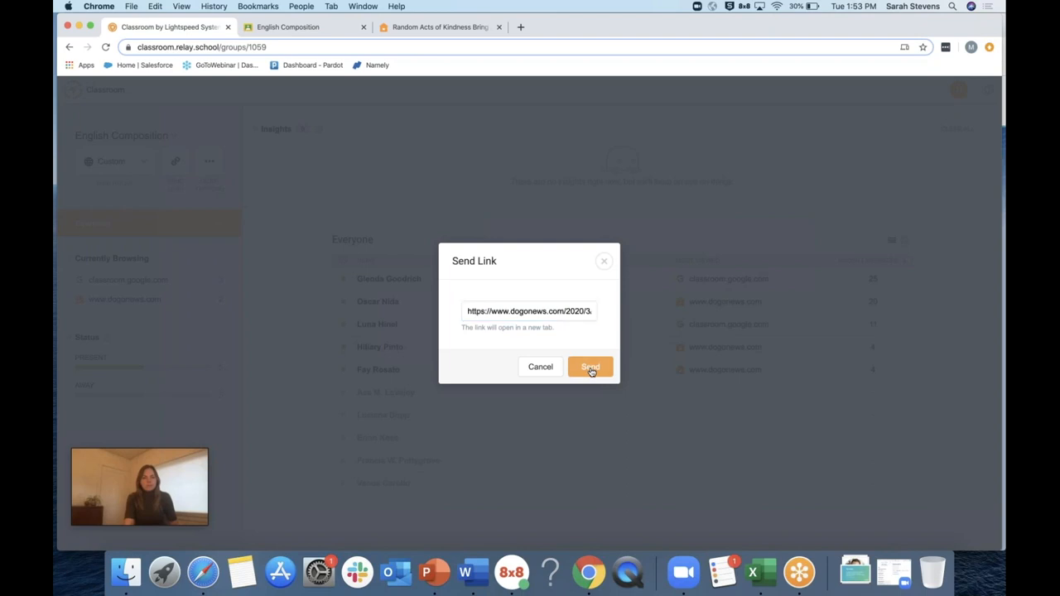
click(590, 368)
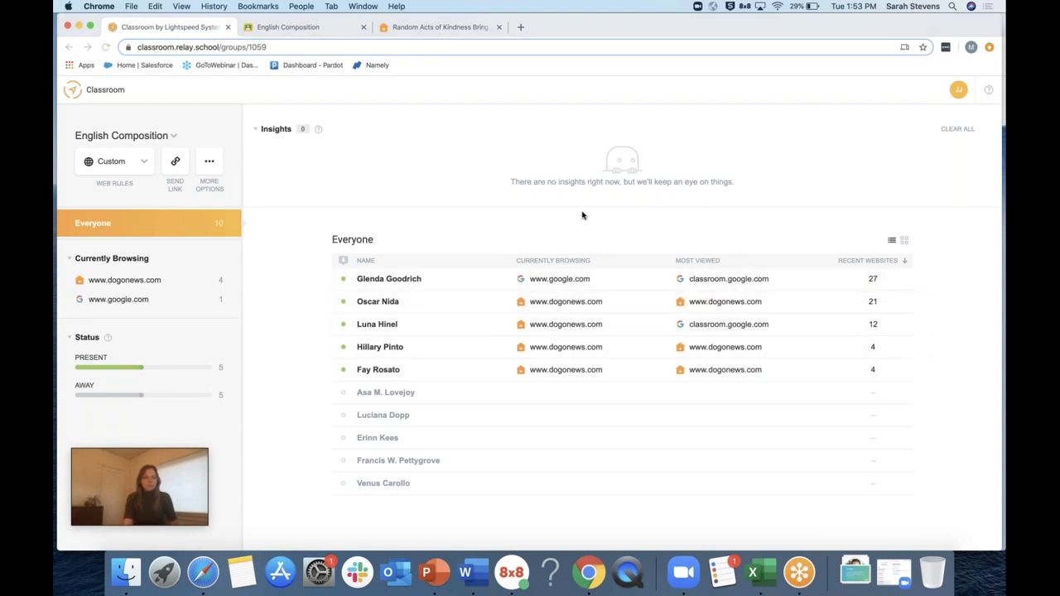
mouse_move(371, 289)
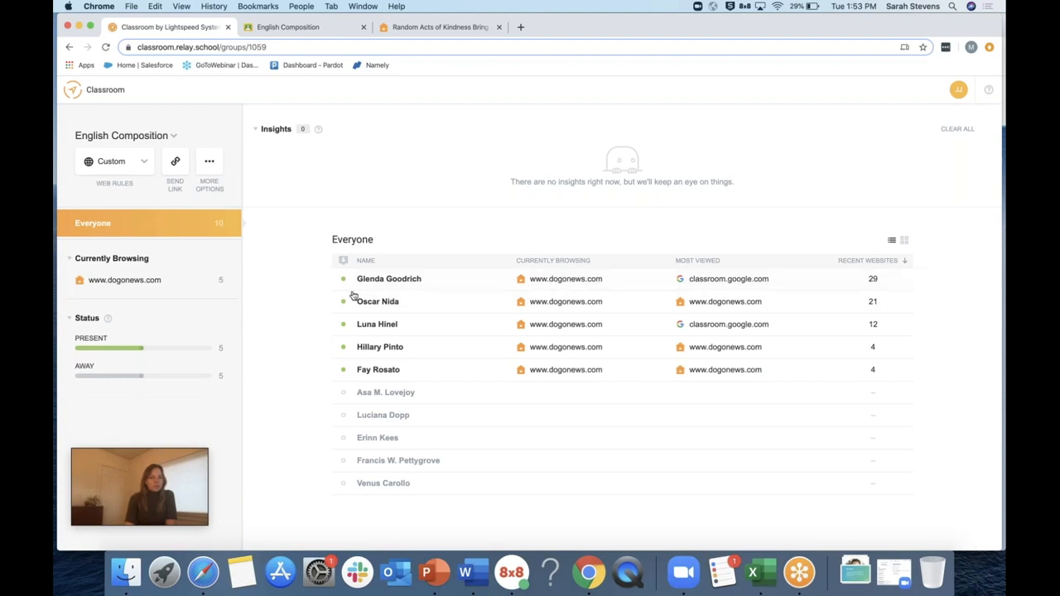
click(387, 278)
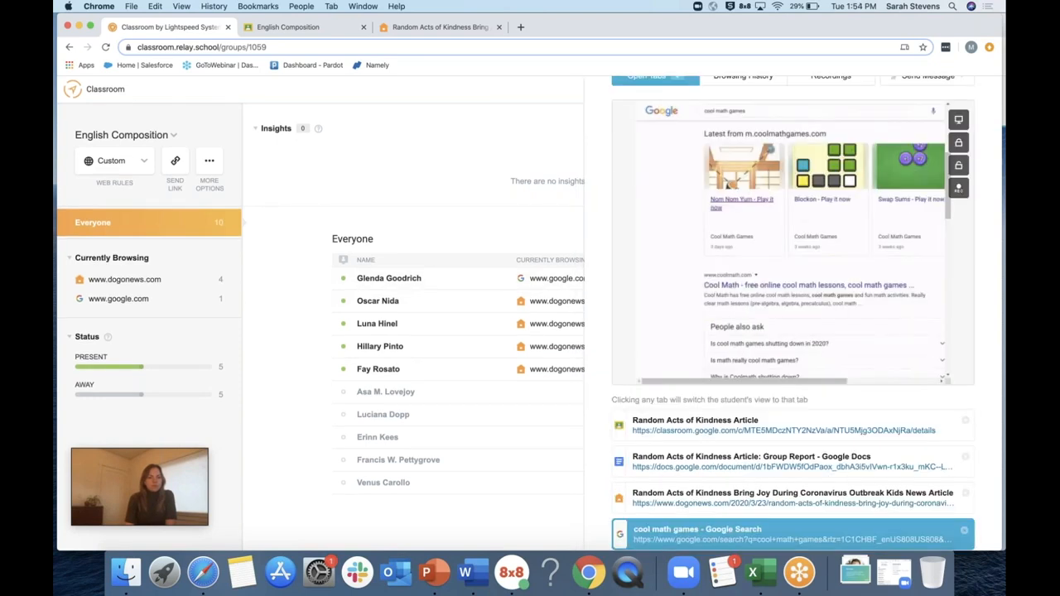
scroll(down, 3)
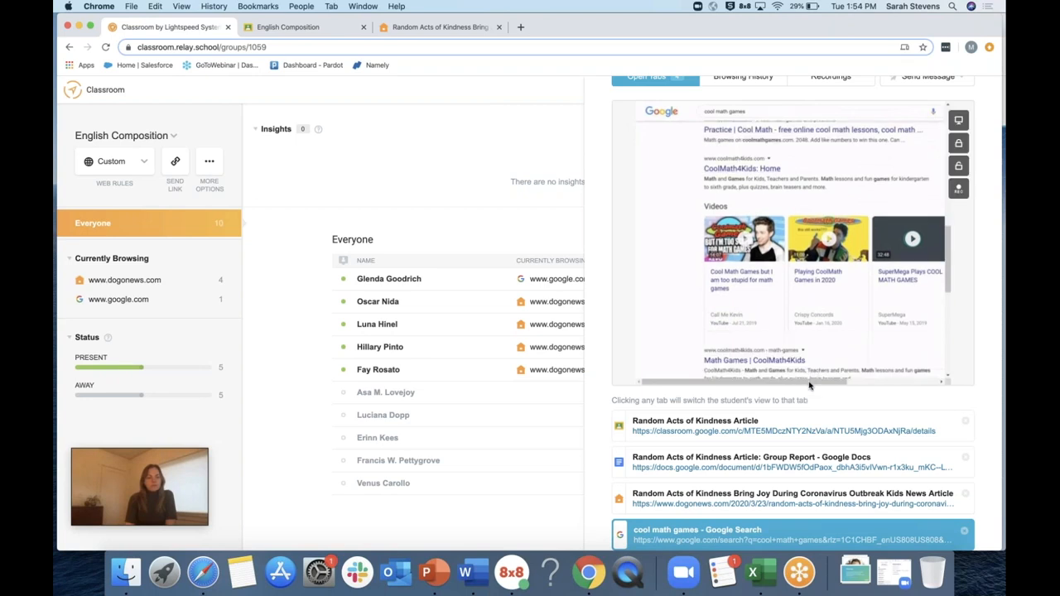
scroll(down, 3)
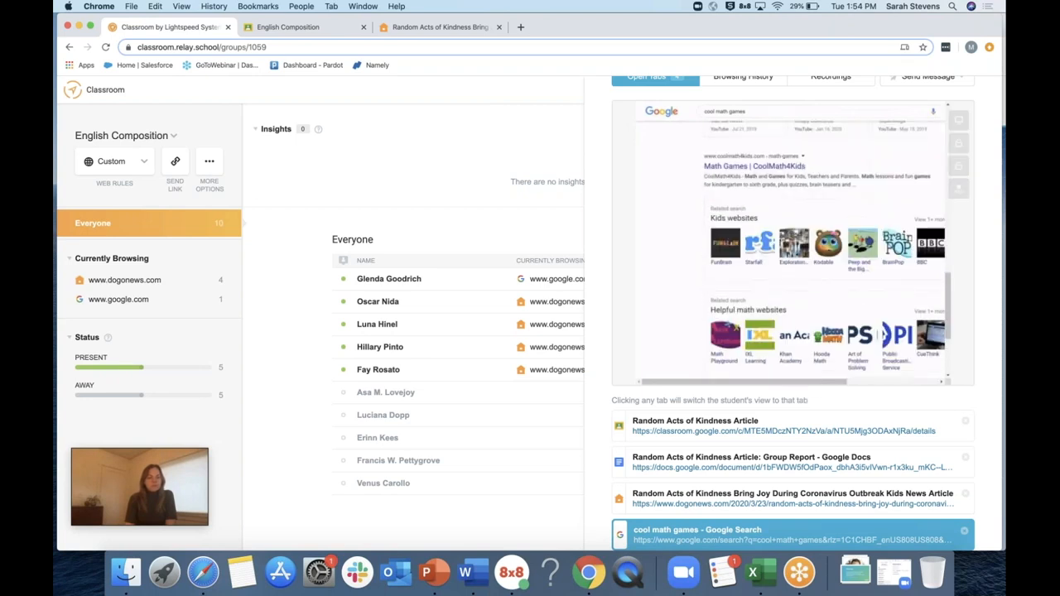
scroll(down, 3)
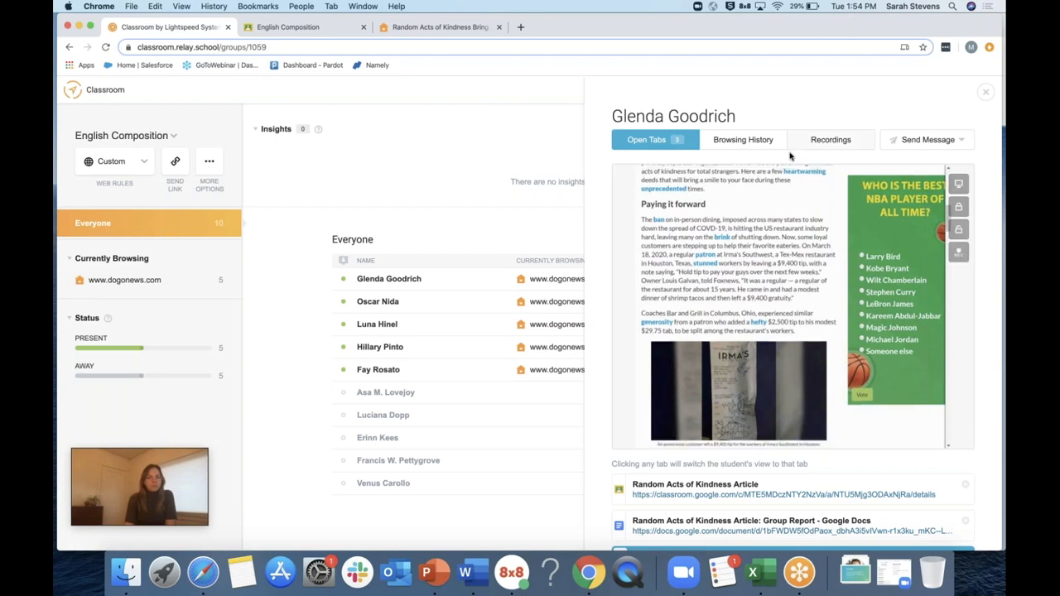
click(986, 93)
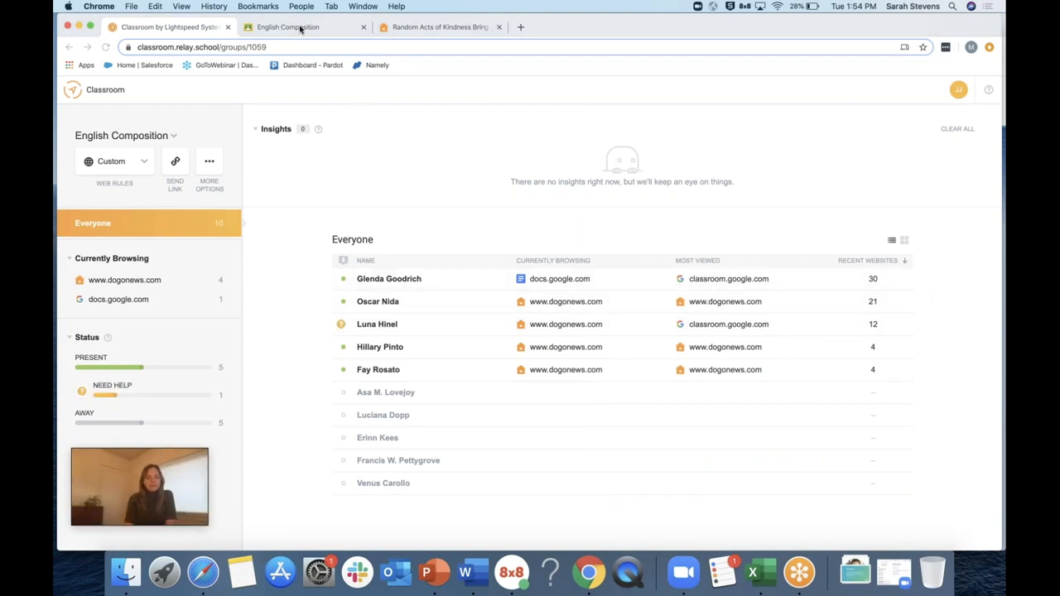
click(289, 26)
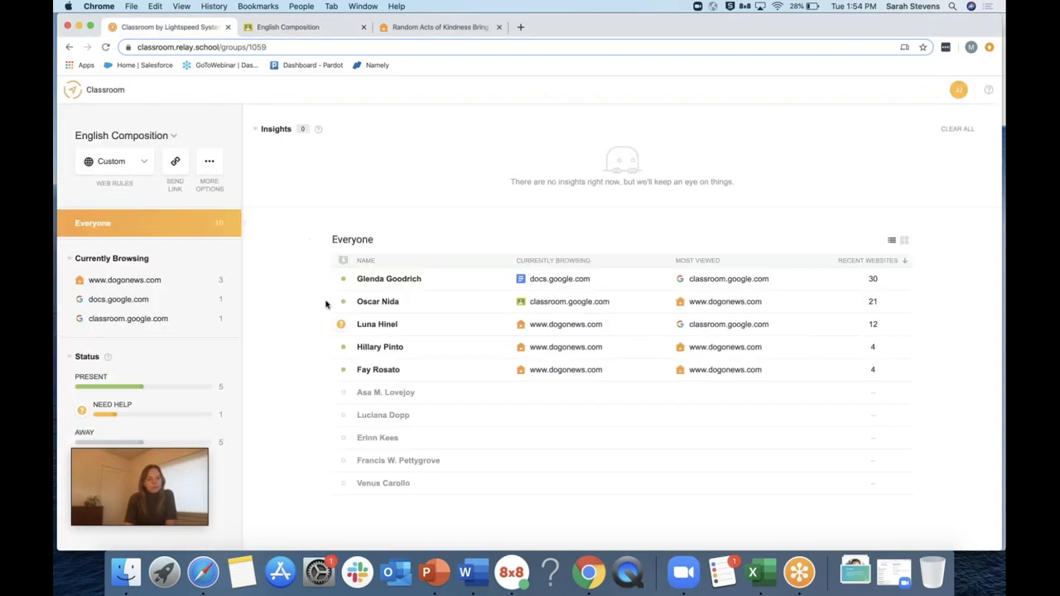
mouse_move(341, 324)
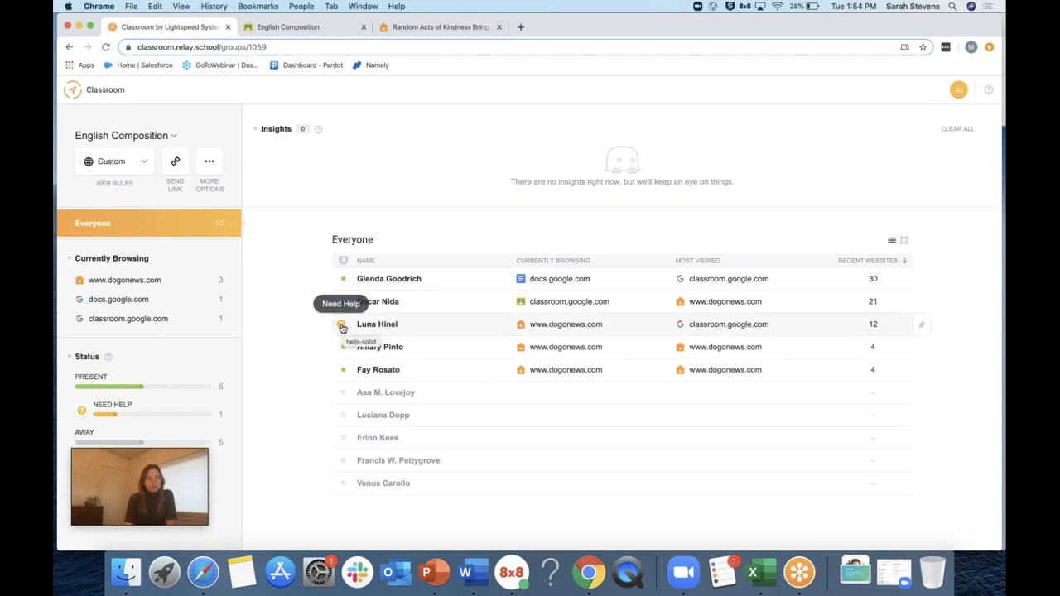
click(378, 323)
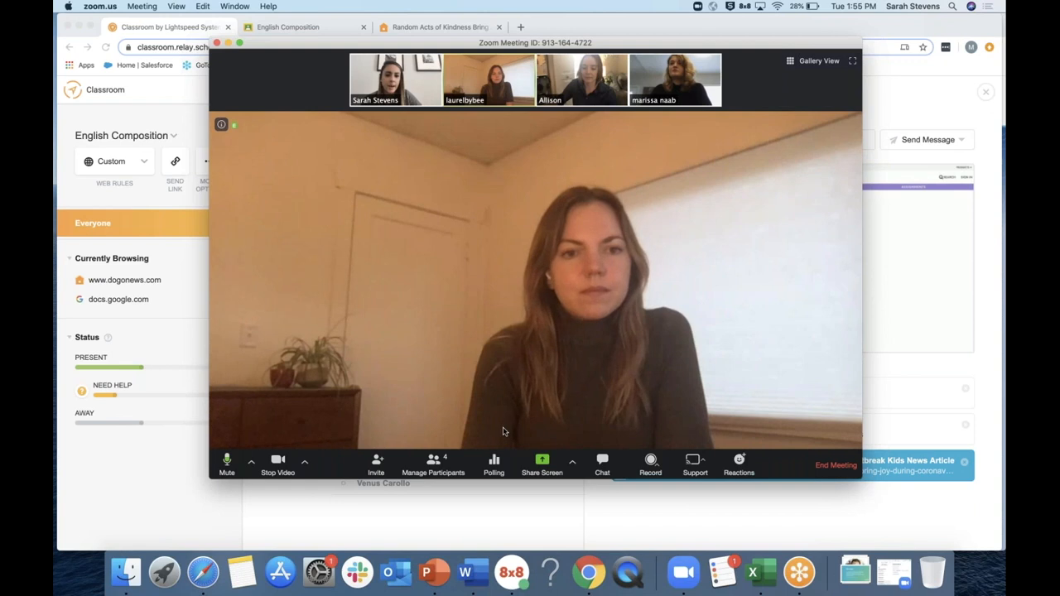
Privately message one Zoom participant 'What do you need' in the meeting chat.
click(603, 461)
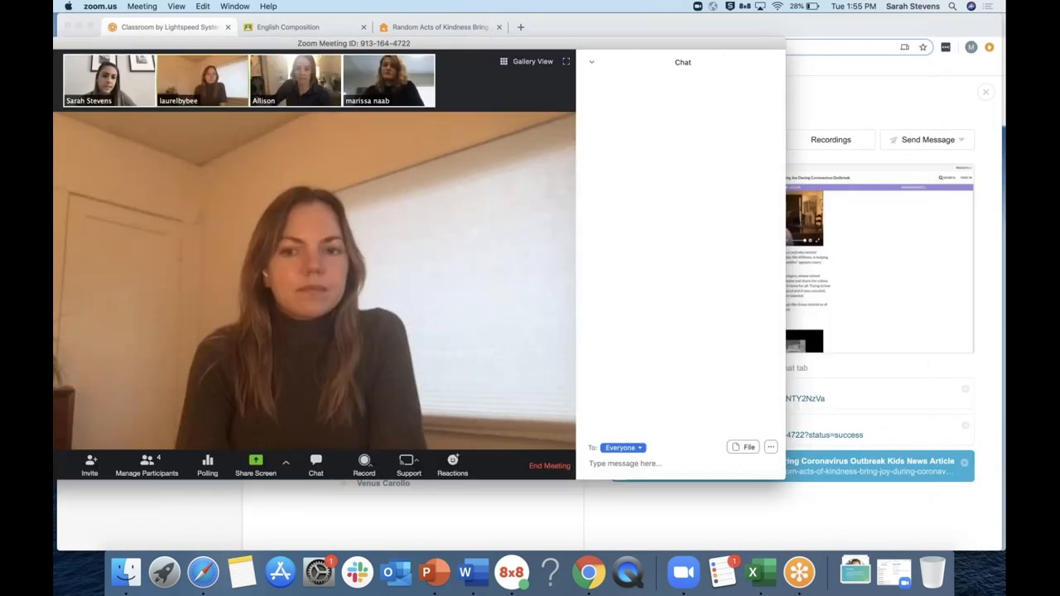
click(622, 447)
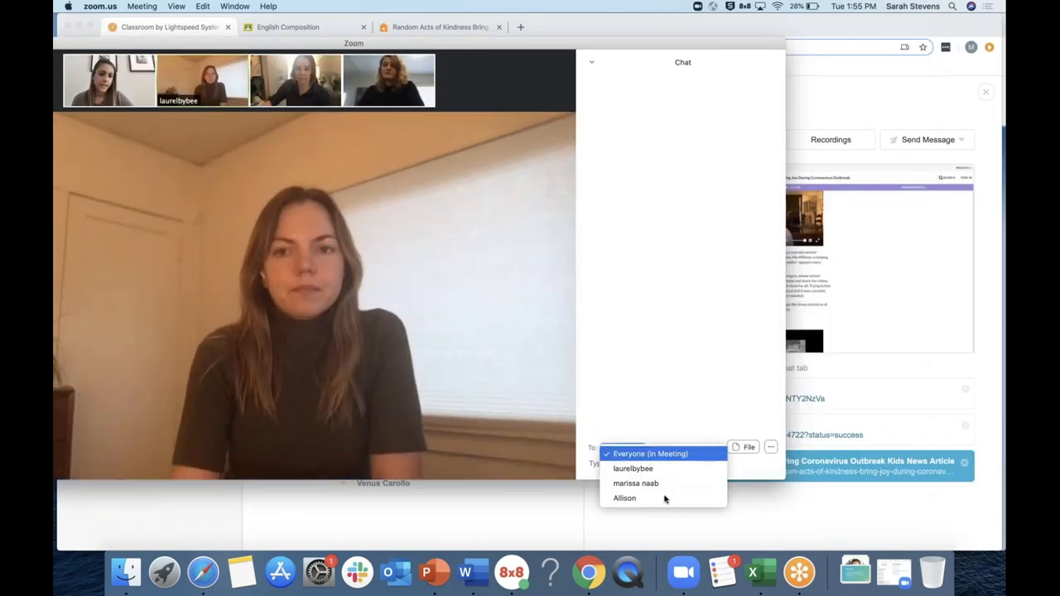
click(625, 497)
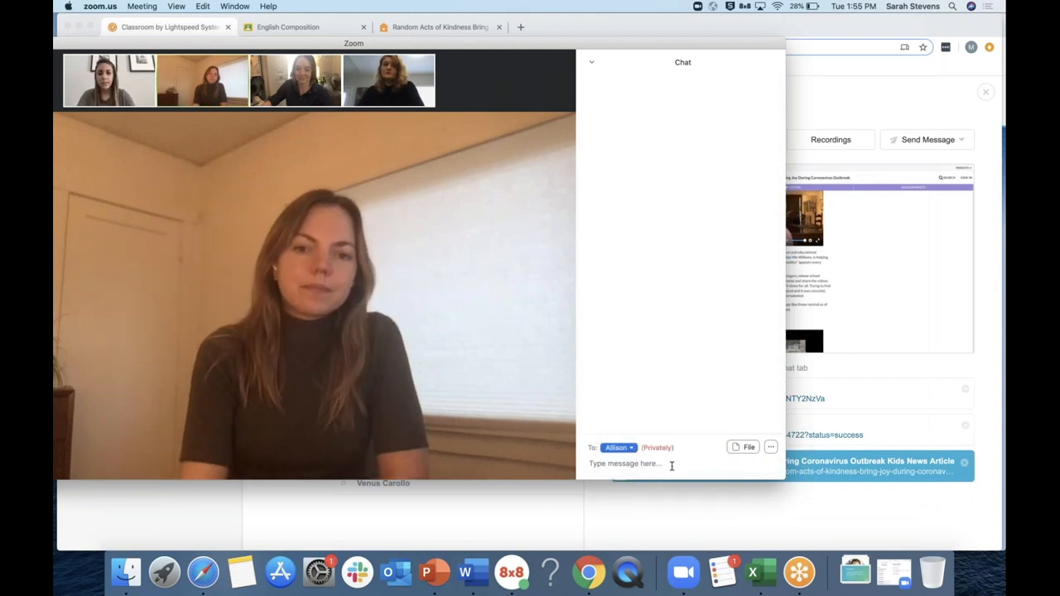
text(What do you need)
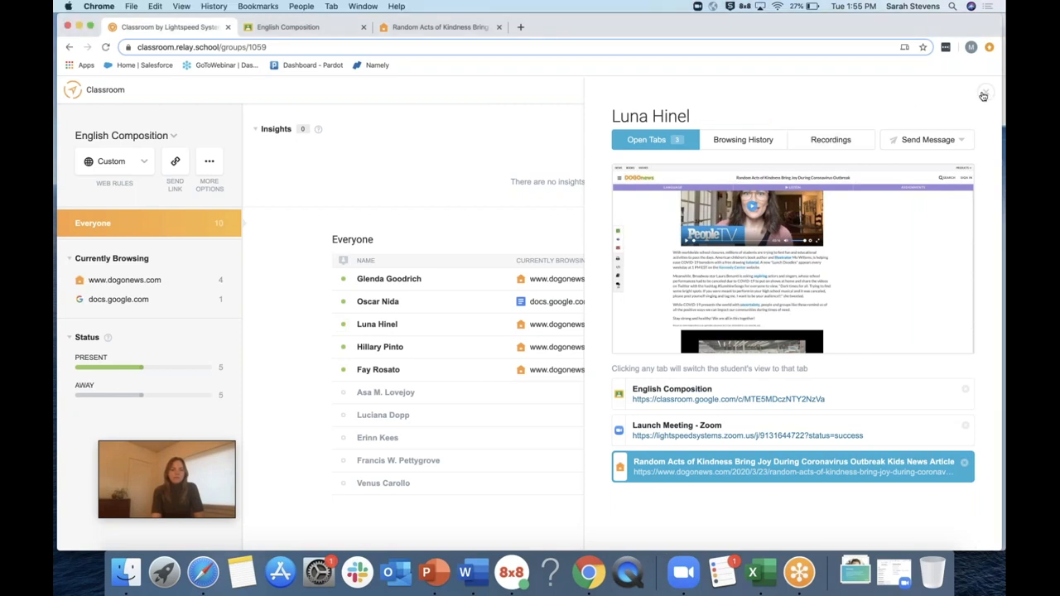
Close the student's open-tabs panel and get back to the Classroom dashboard.
click(984, 93)
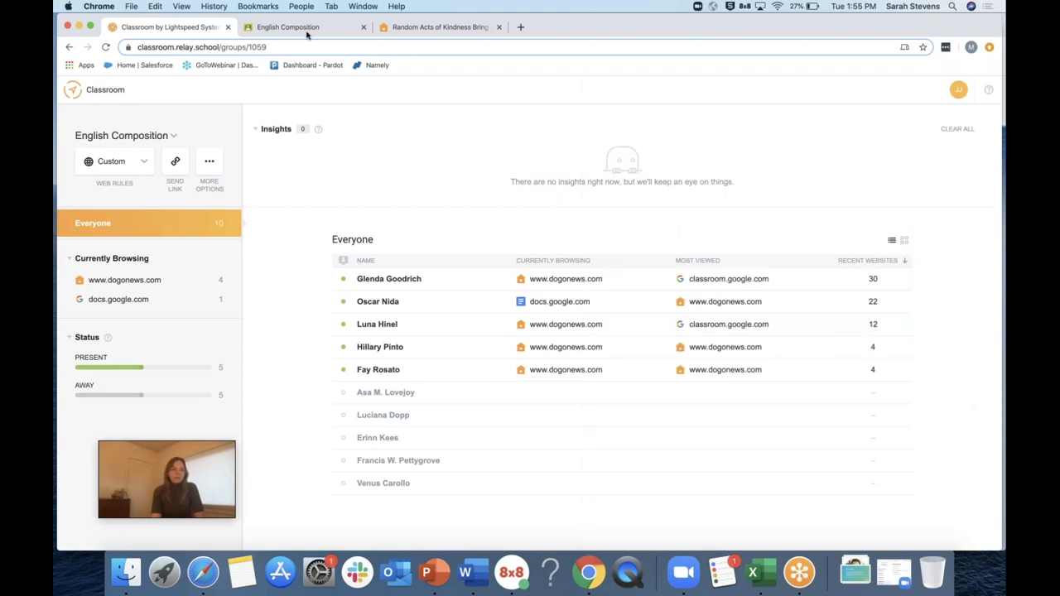
click(289, 27)
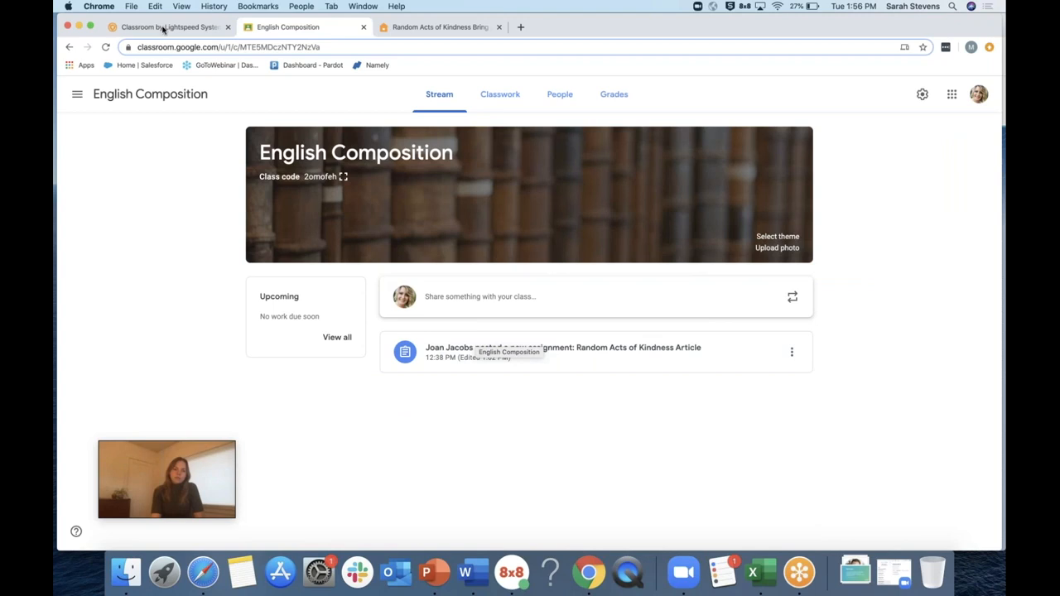
click(169, 27)
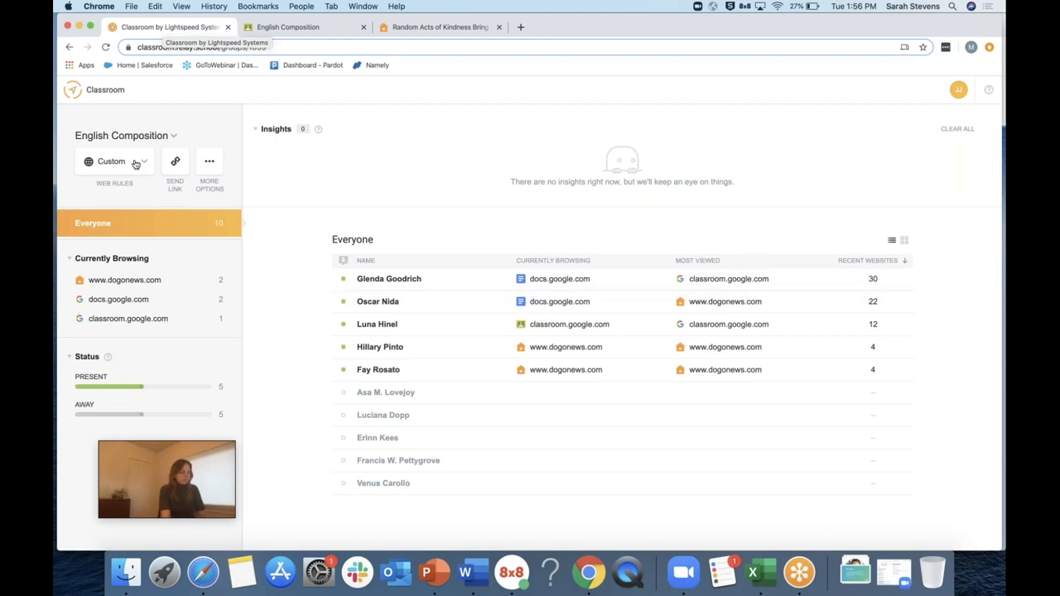
Choose Customize rules in Explore Mode and edit the Blocked Websites list.
click(141, 163)
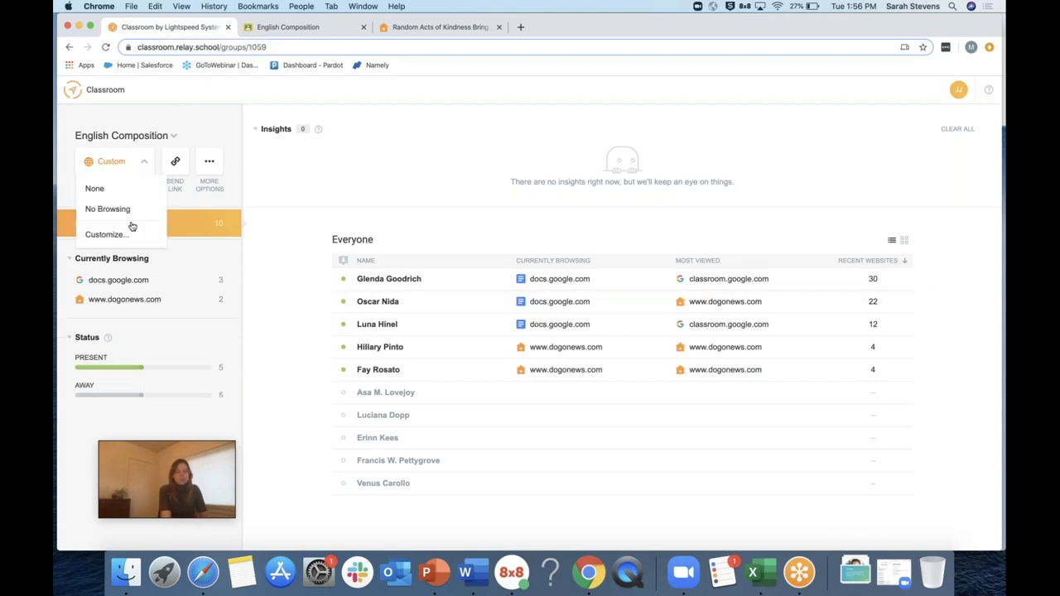
click(106, 235)
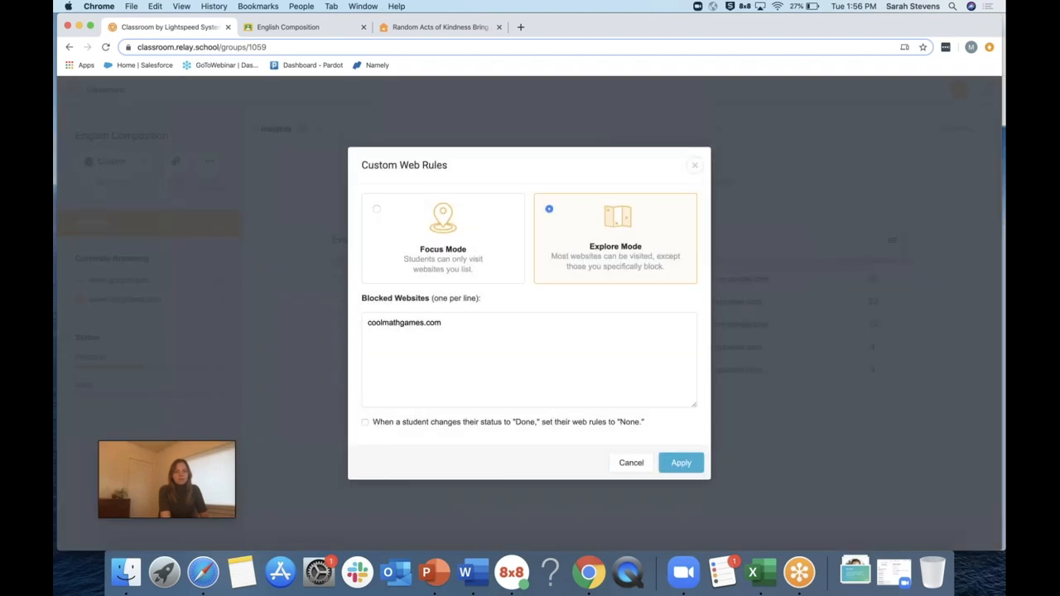
mouse_move(584, 265)
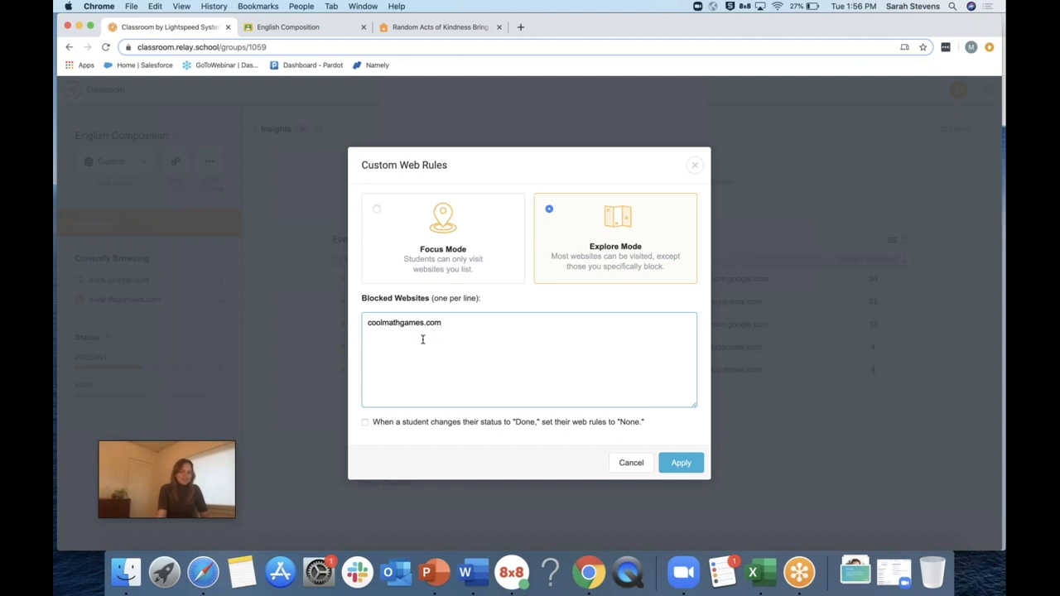
click(365, 423)
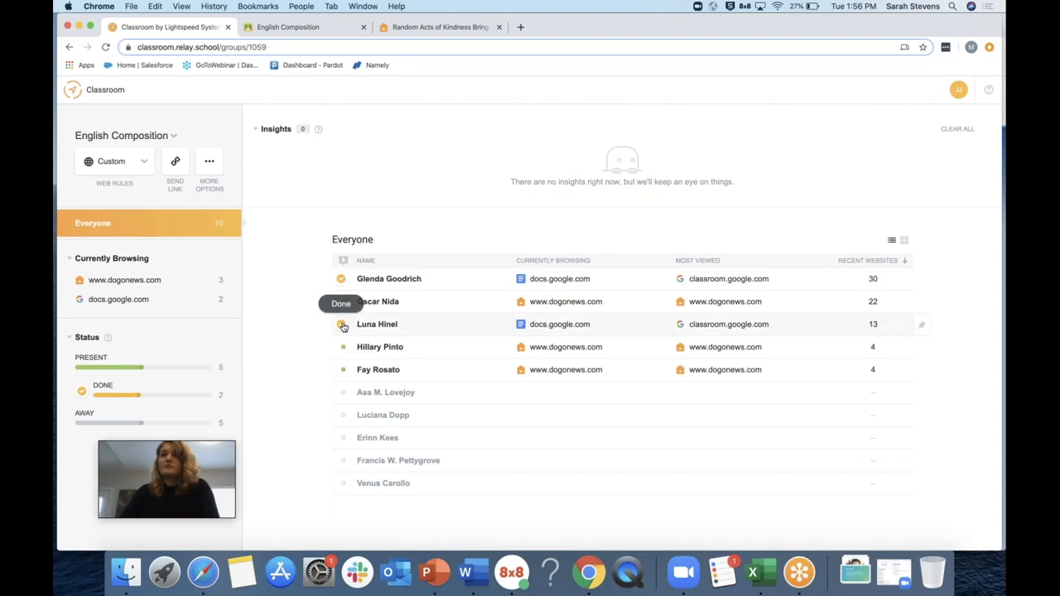
mouse_move(423, 278)
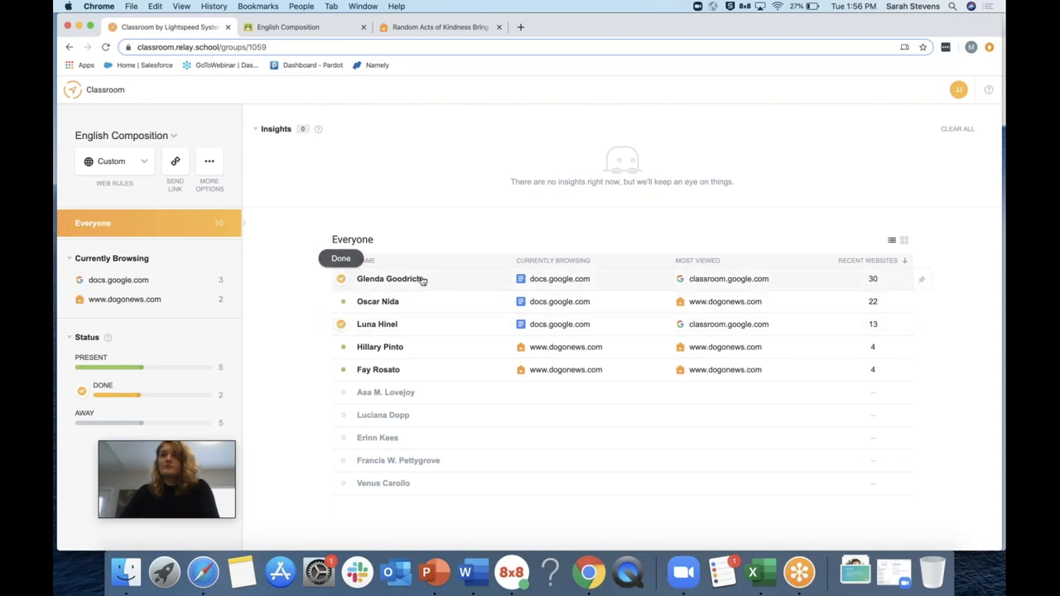
click(388, 278)
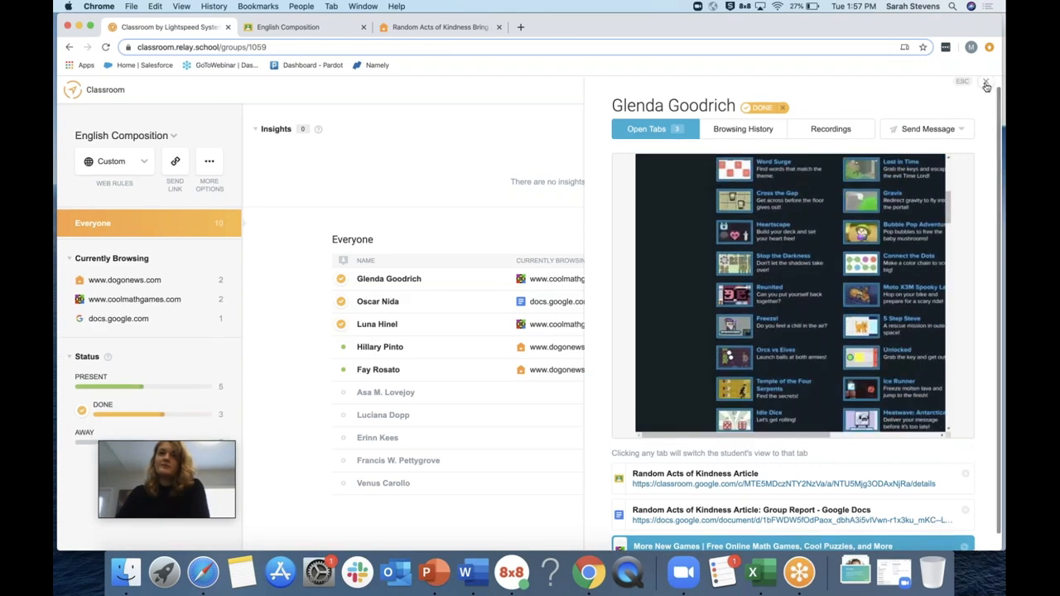
click(986, 85)
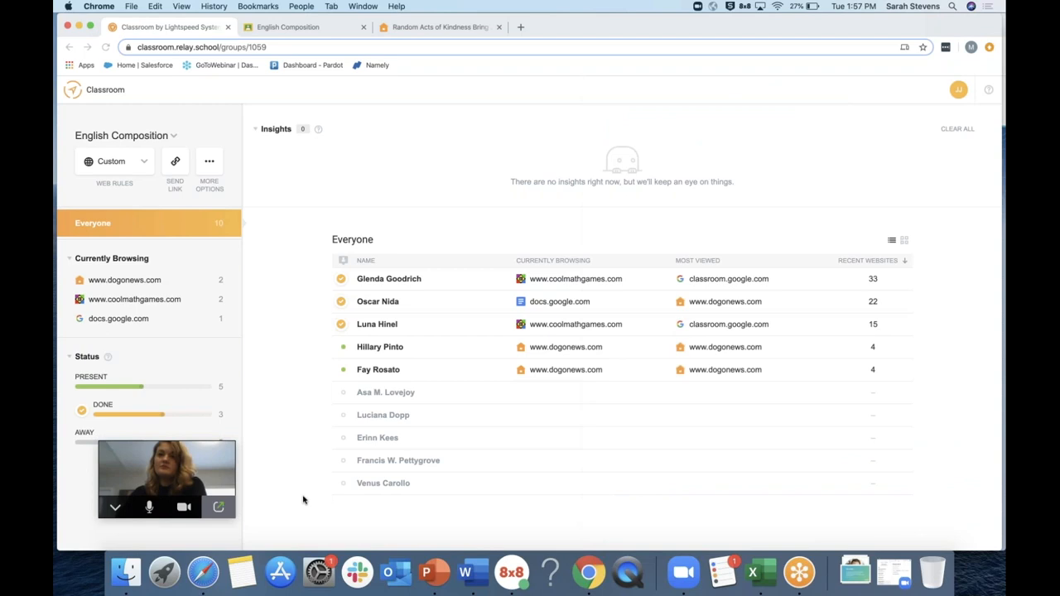
click(219, 507)
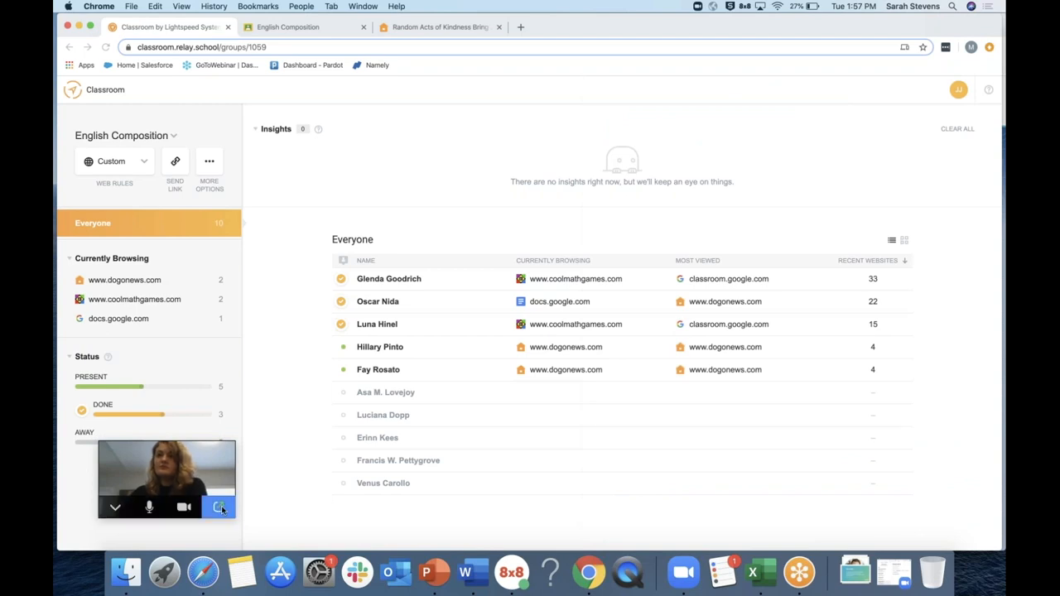
click(219, 507)
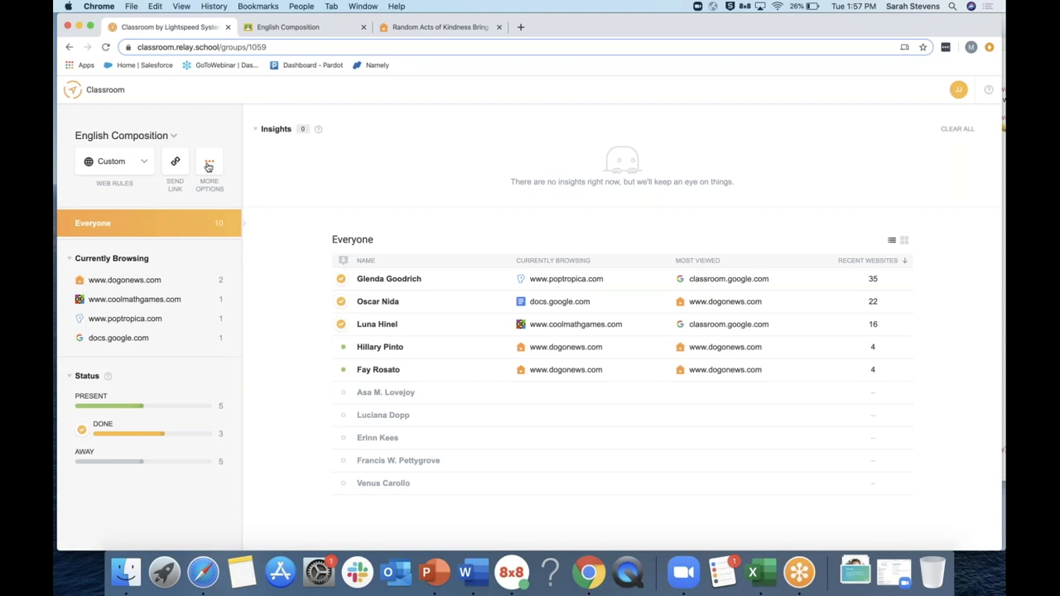
Lock all student screens and check the top student's view, switching it to the Group Report document.
click(209, 161)
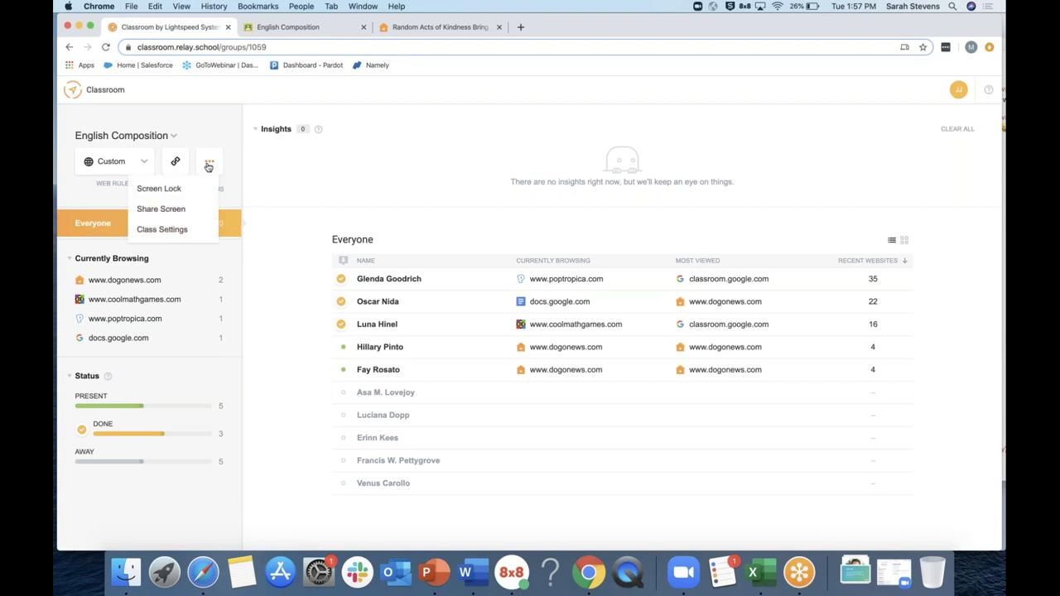
click(159, 189)
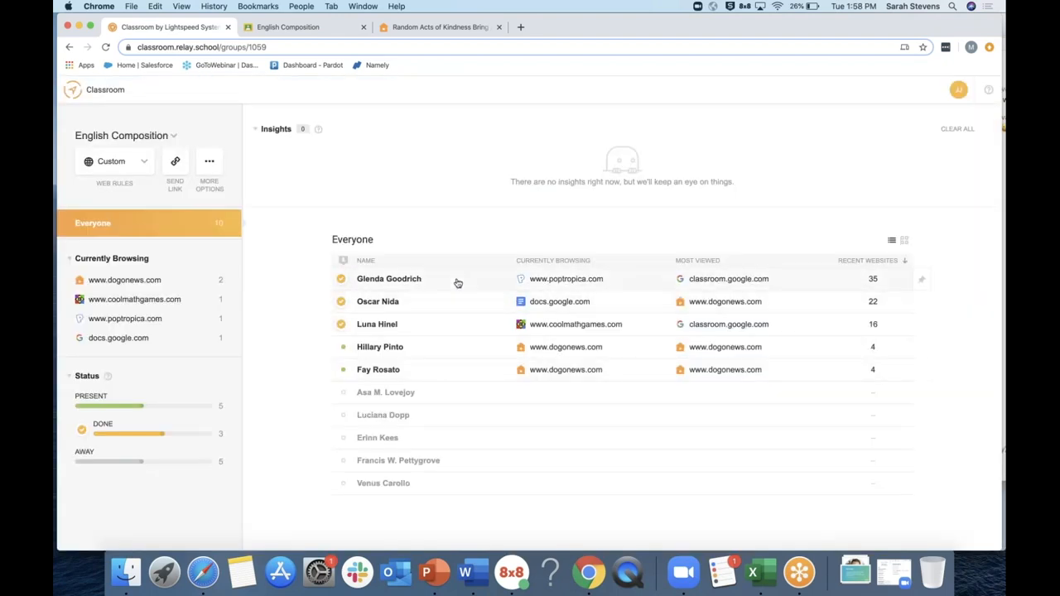
click(387, 278)
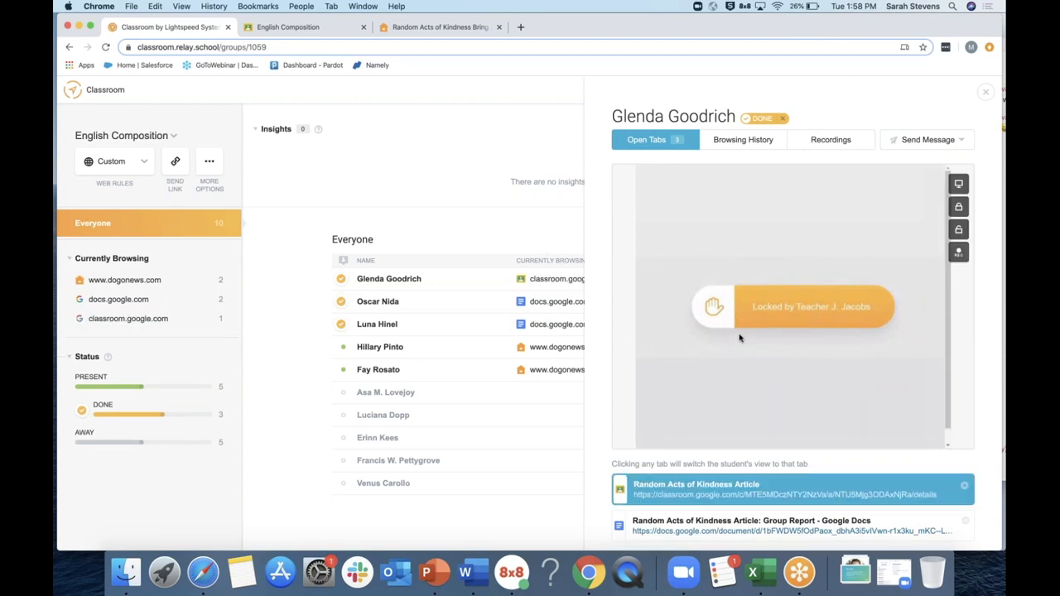
click(787, 527)
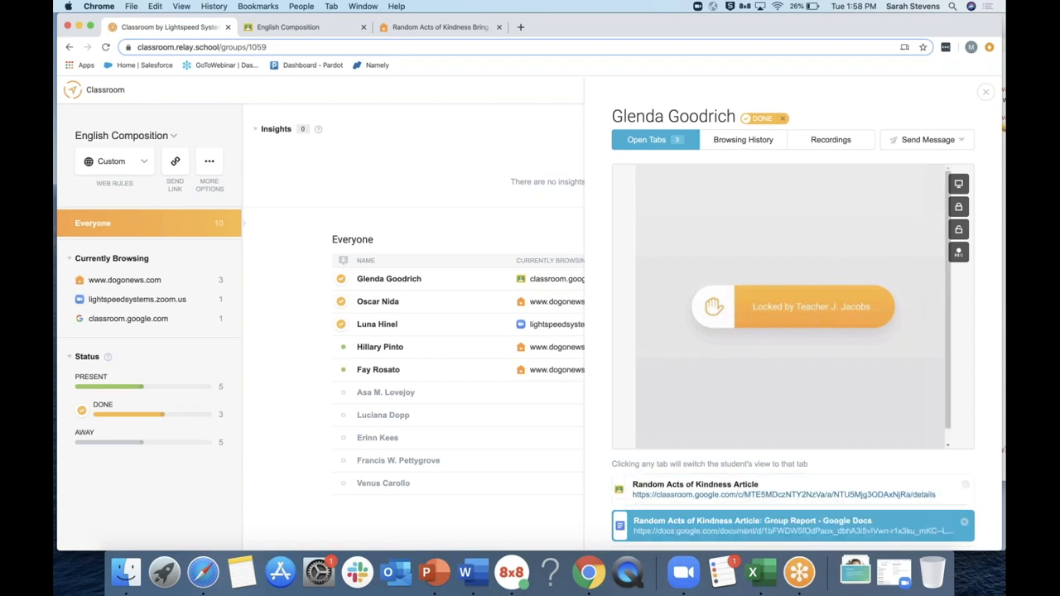
Unlock the students' screens again and reposition the Zoom meeting window.
click(208, 161)
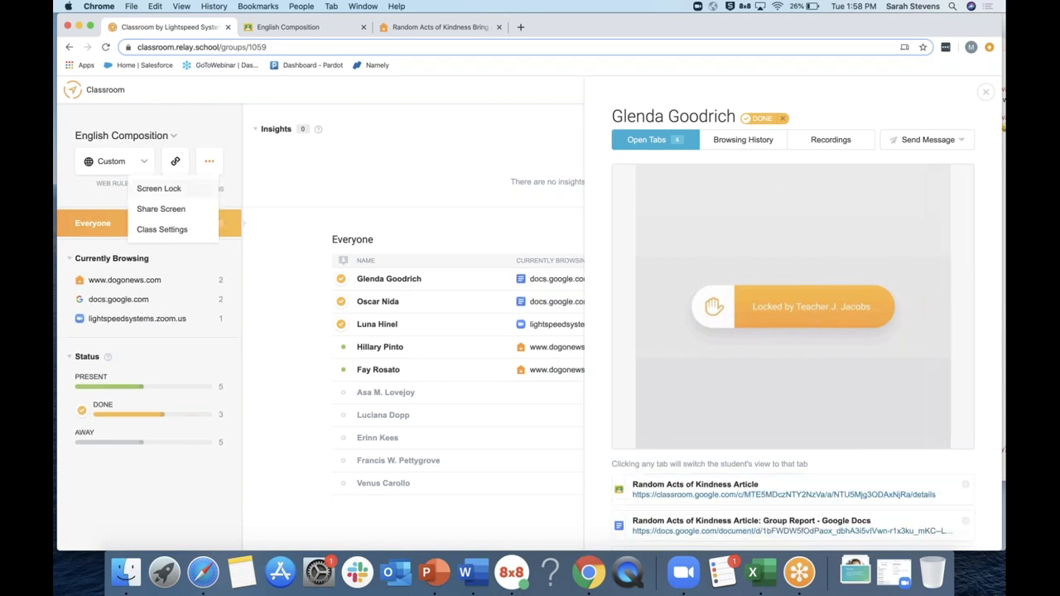
click(159, 189)
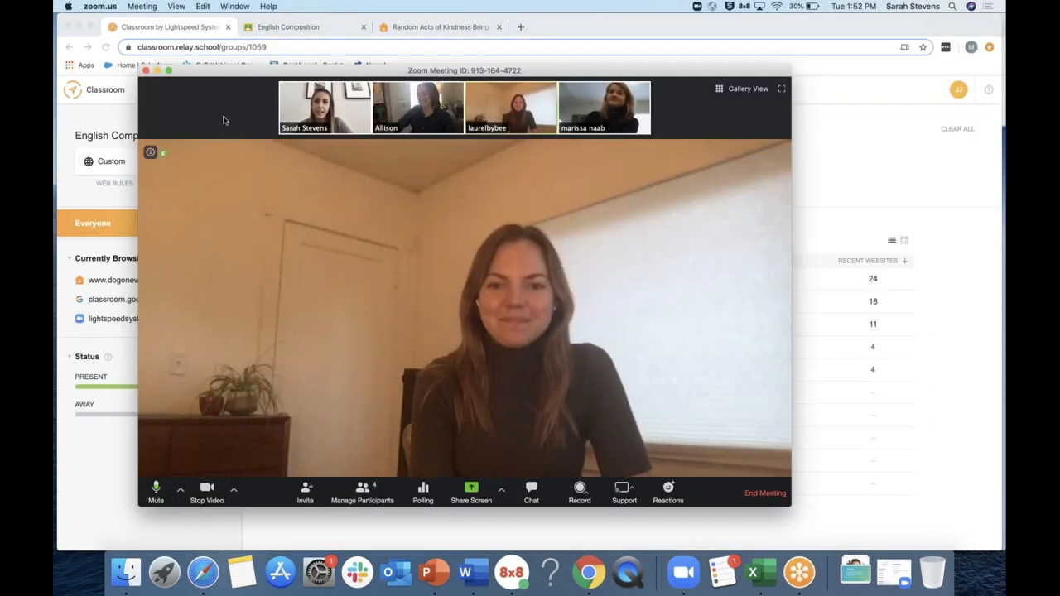
drag(464, 70, 503, 59)
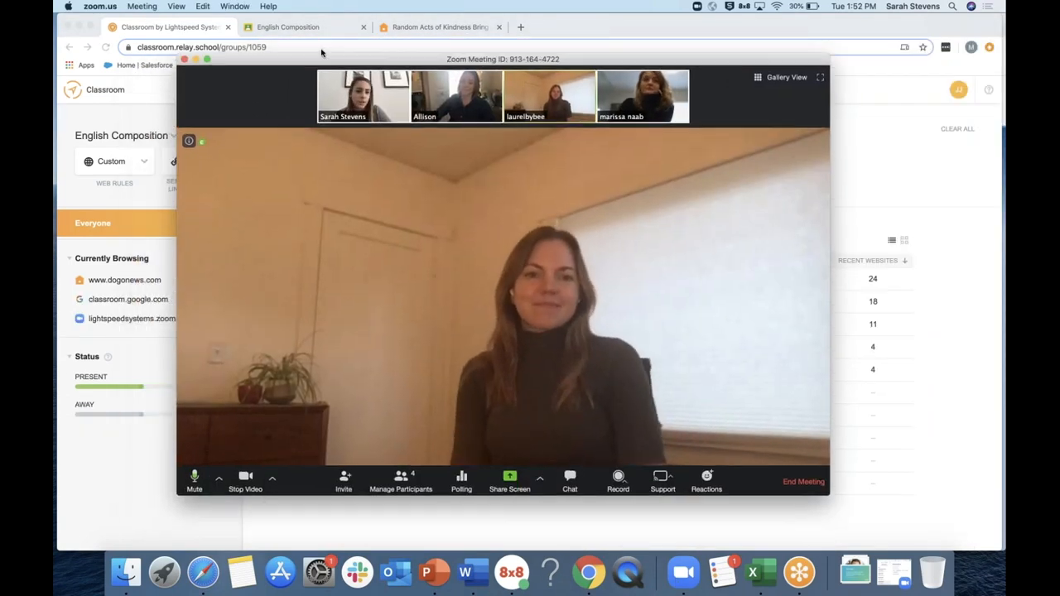